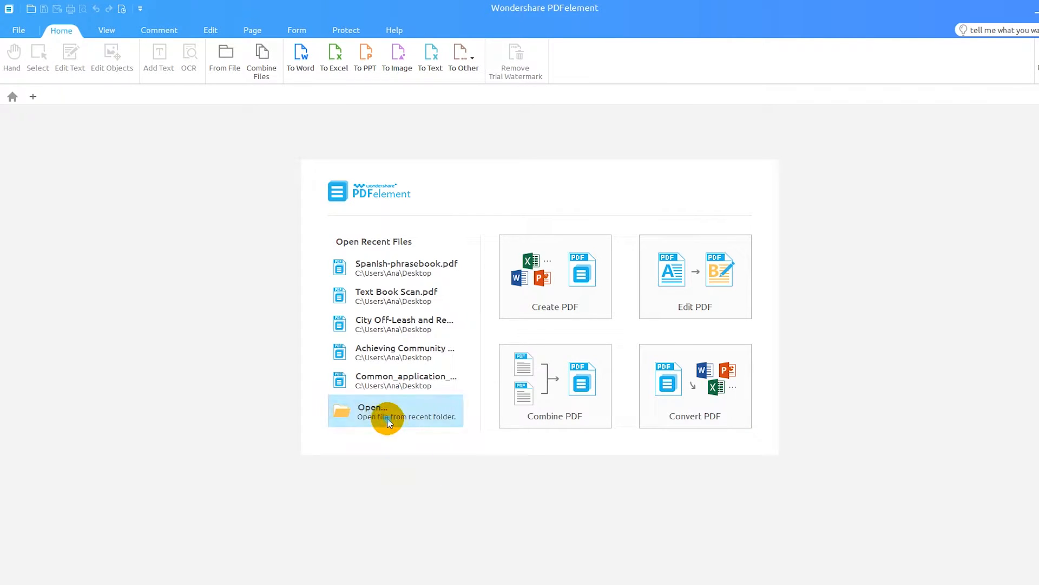
- Open Spanish-phrasebook.pdf from the Desktop
click(387, 411)
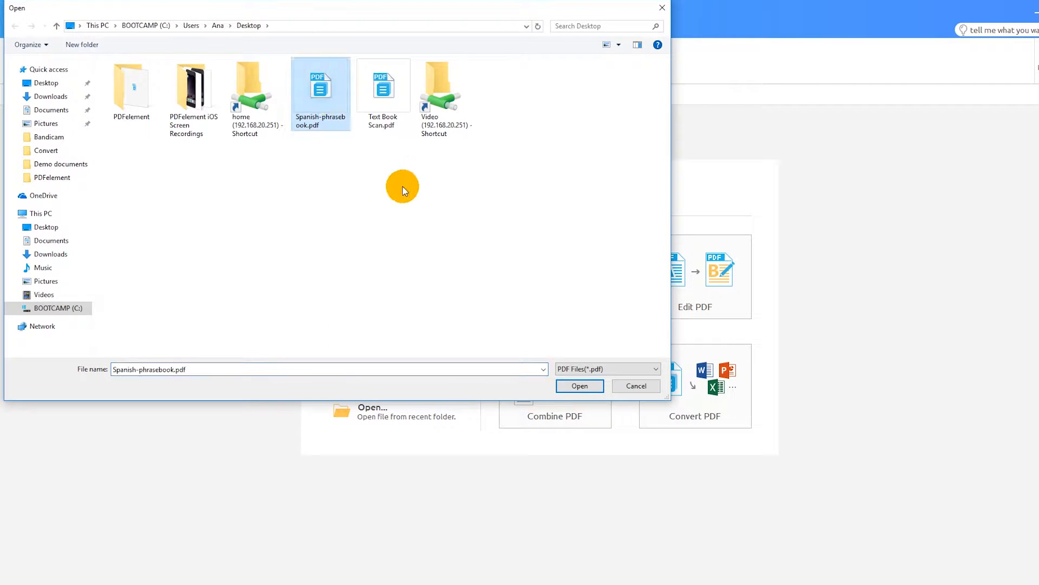
click(579, 386)
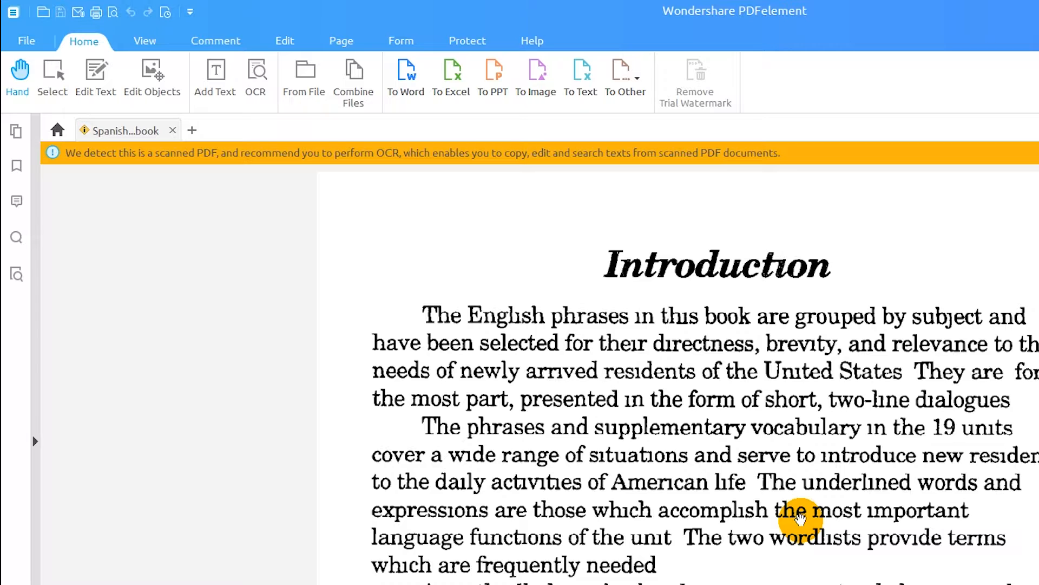
mouse_move(255, 139)
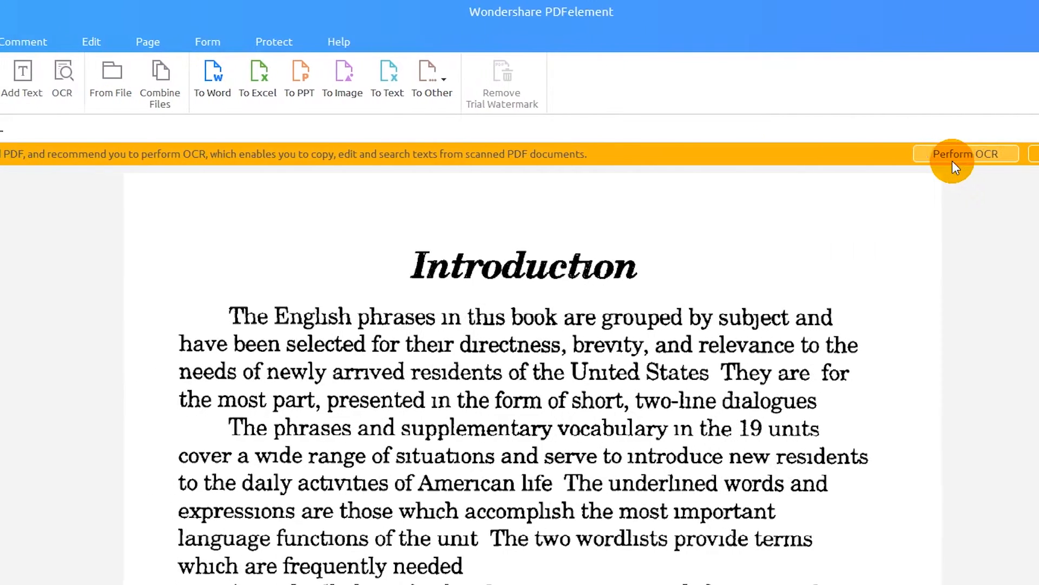
- Start an EPUB conversion of the phrasebook with OCR enabled for all pages
click(623, 77)
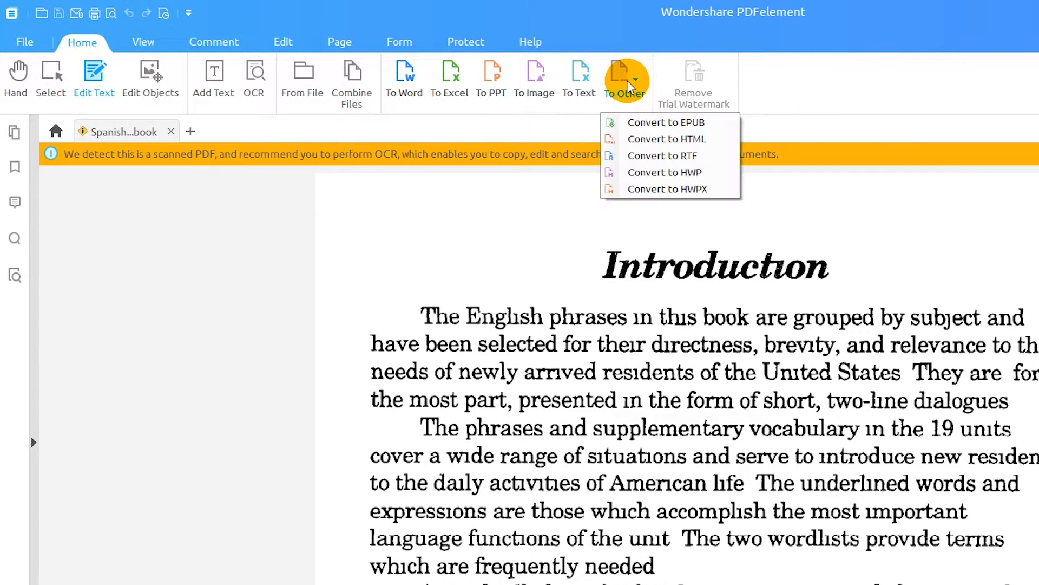
mouse_move(666, 122)
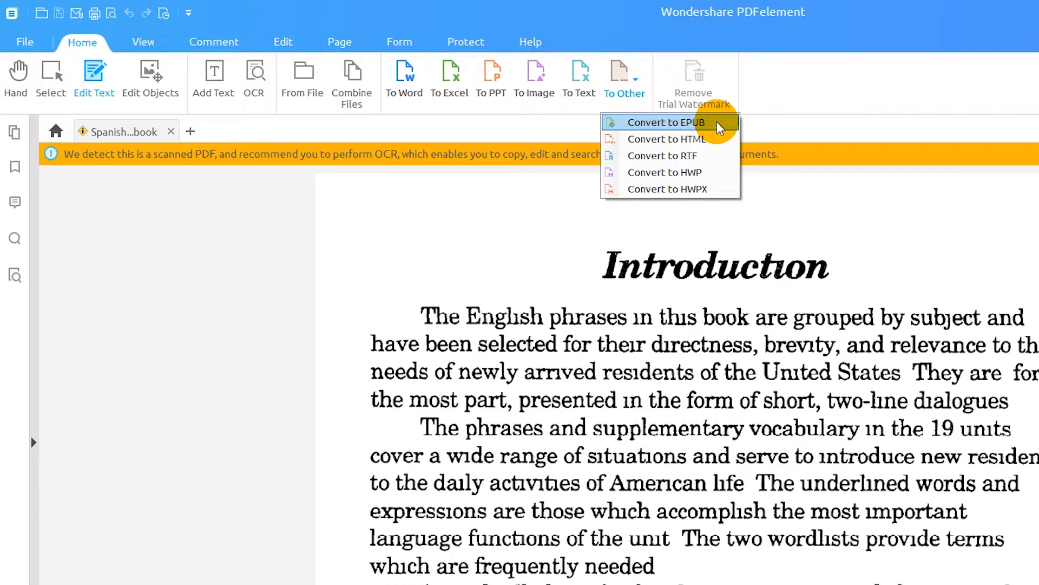
click(665, 121)
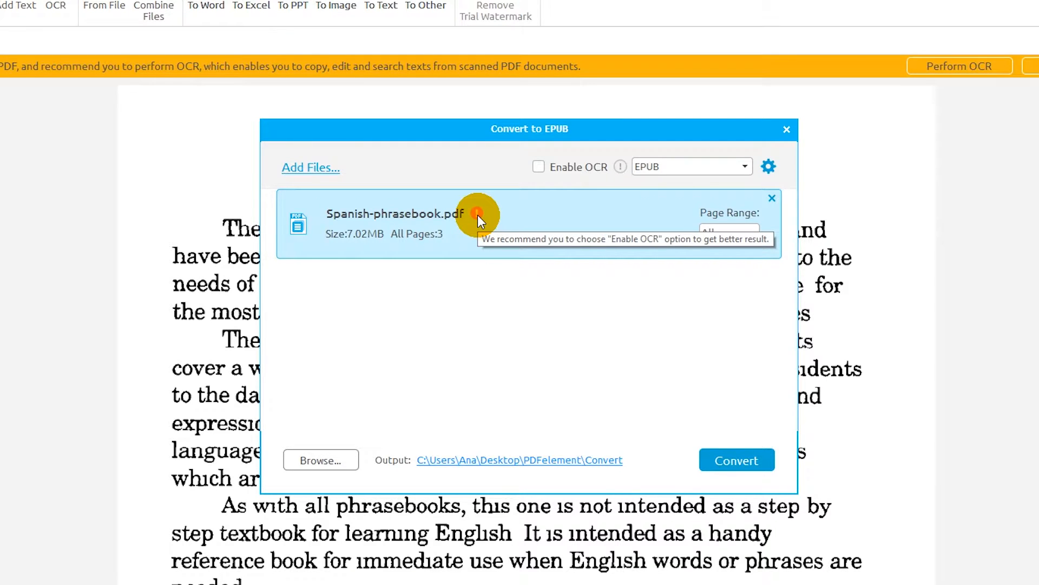
click(538, 166)
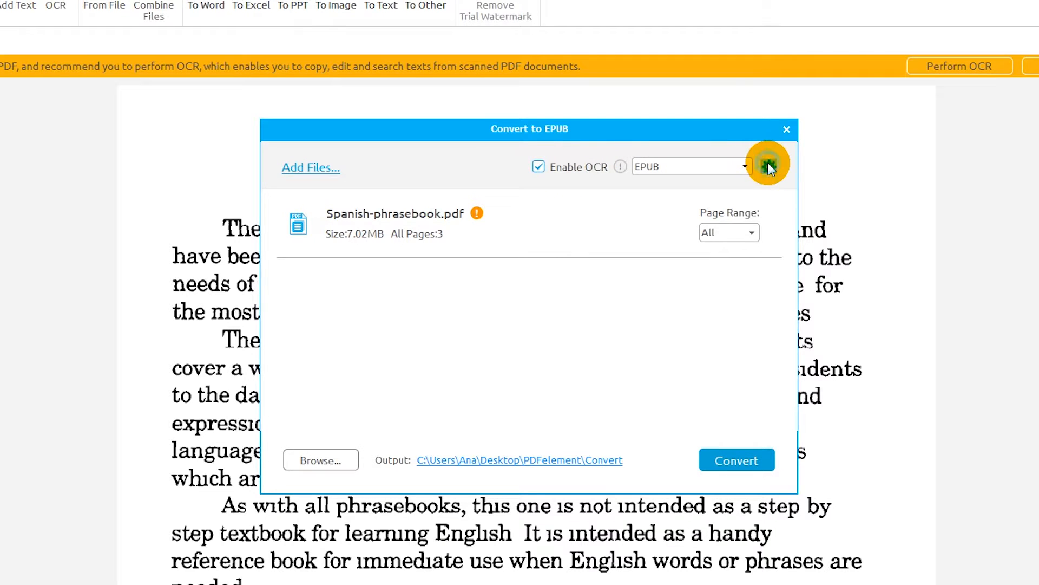
- Keep No book cover in the EPUB conversion settings and confirm
click(767, 166)
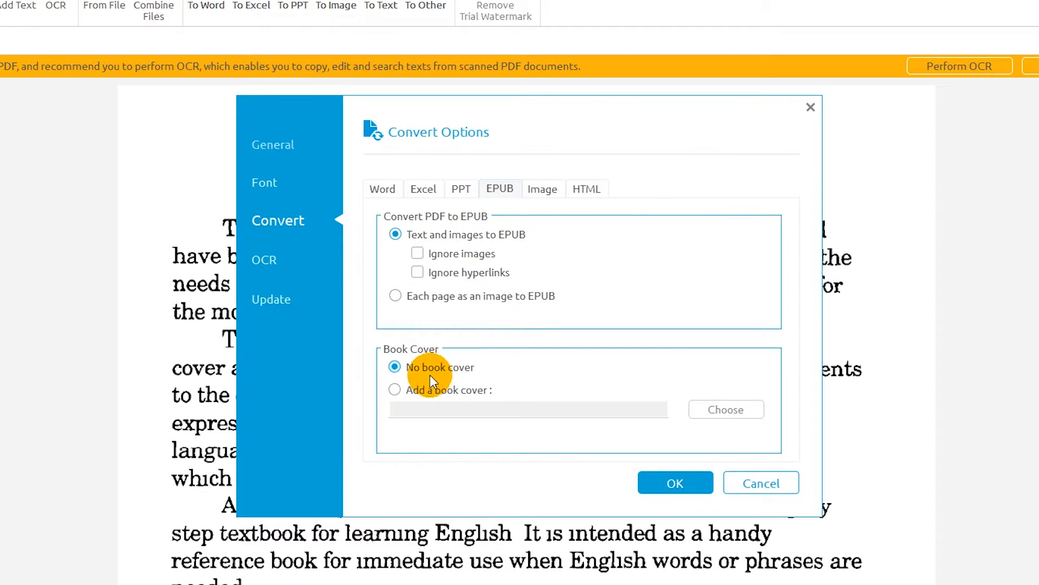
click(395, 390)
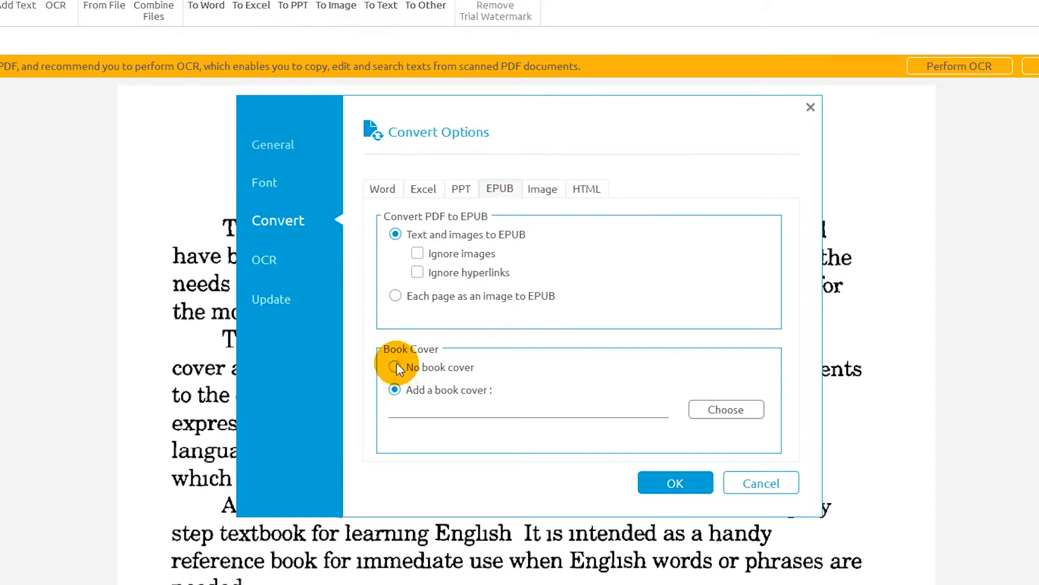
click(395, 367)
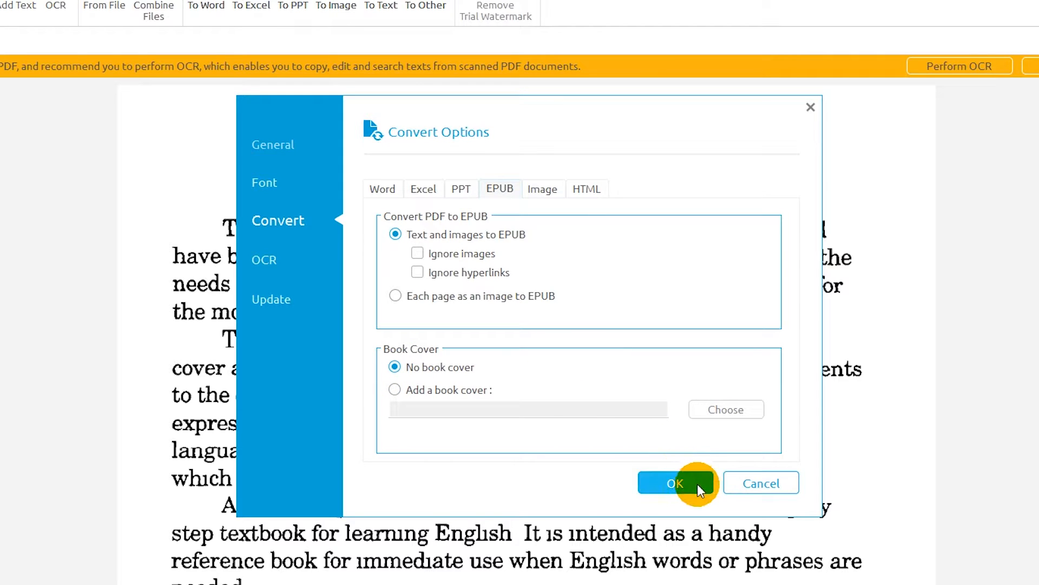
click(675, 482)
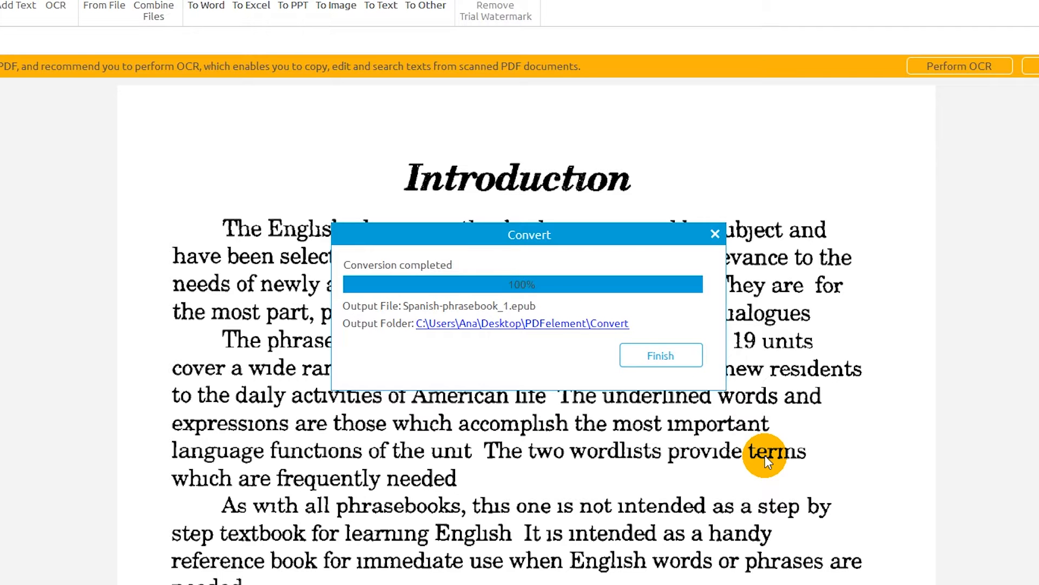
- Dismiss the completion notice and open Spanish-phrasebook_1.epub in EPUB File Reader
click(659, 355)
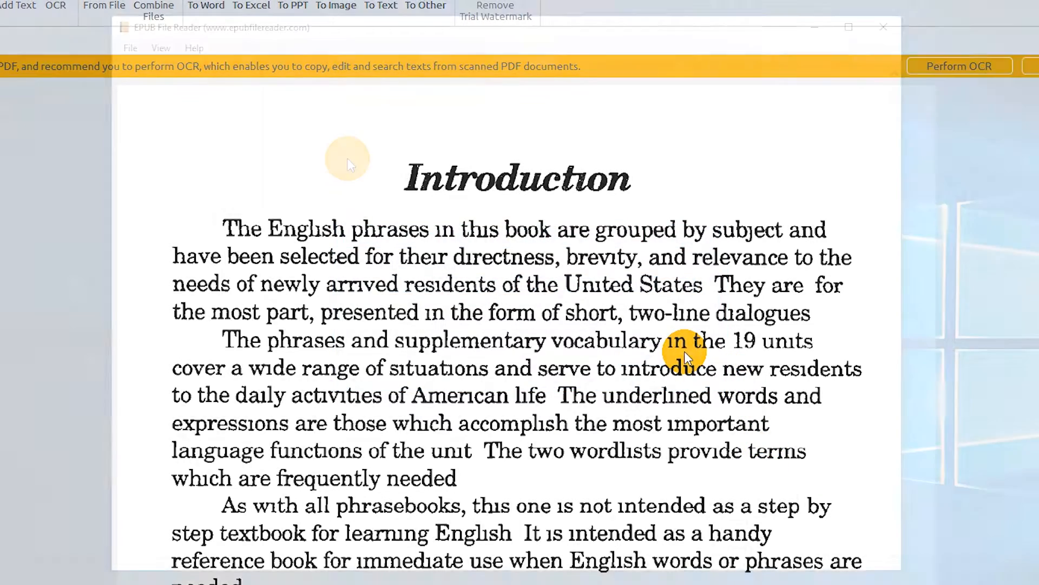
click(131, 48)
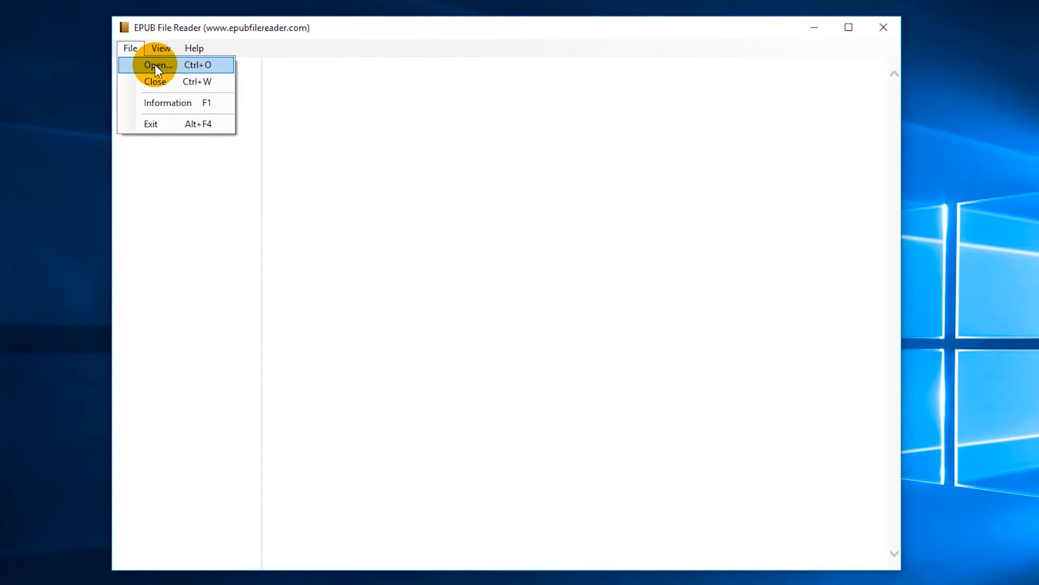
click(157, 65)
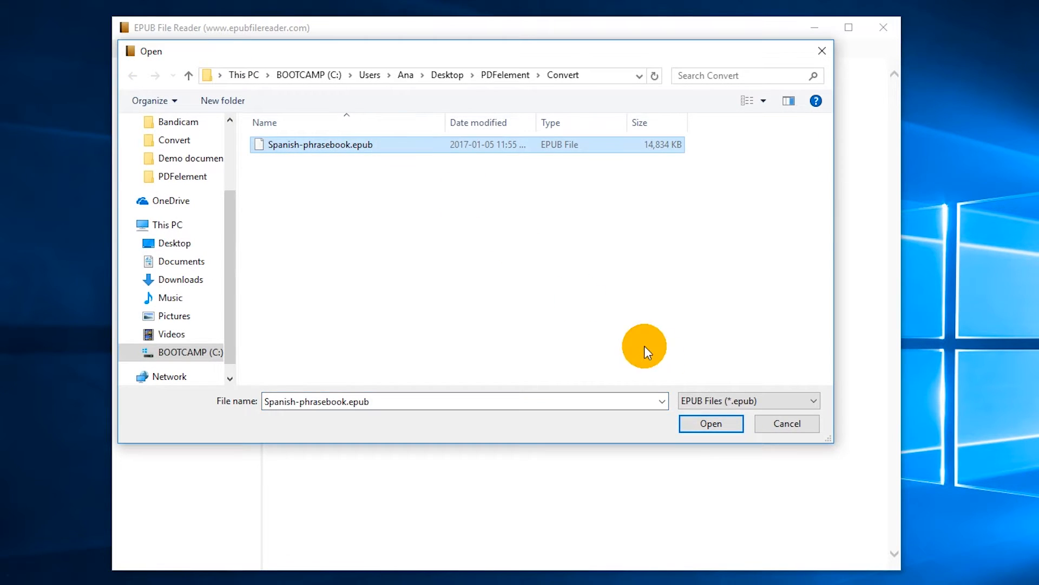
click(711, 423)
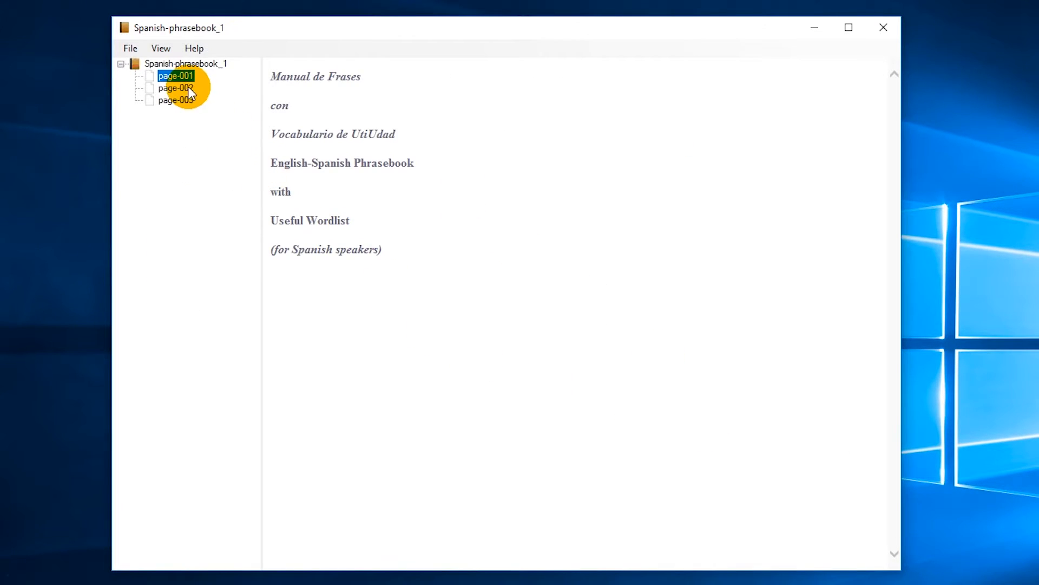